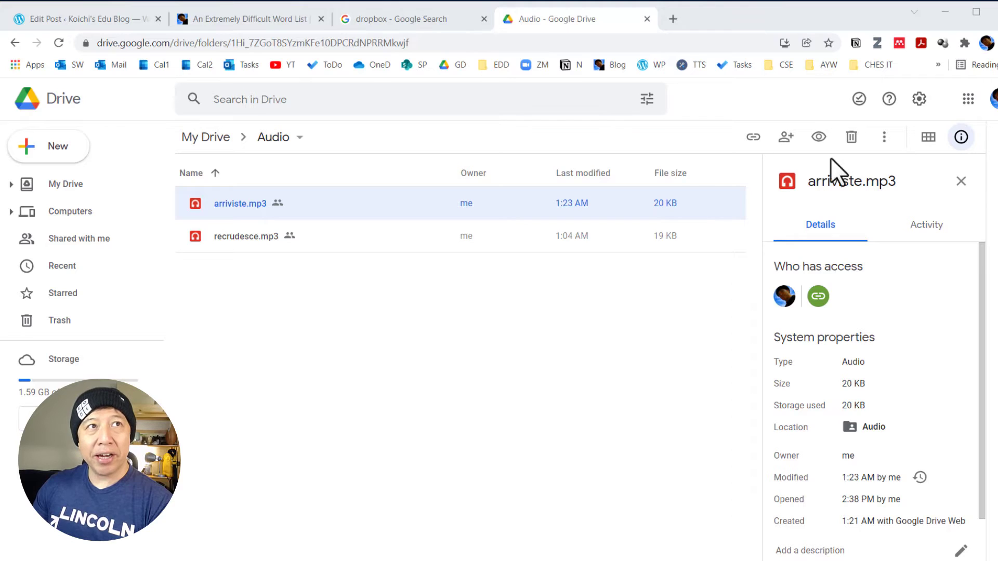
{"action": "mouse_move", "coordinate": [347, 239]}
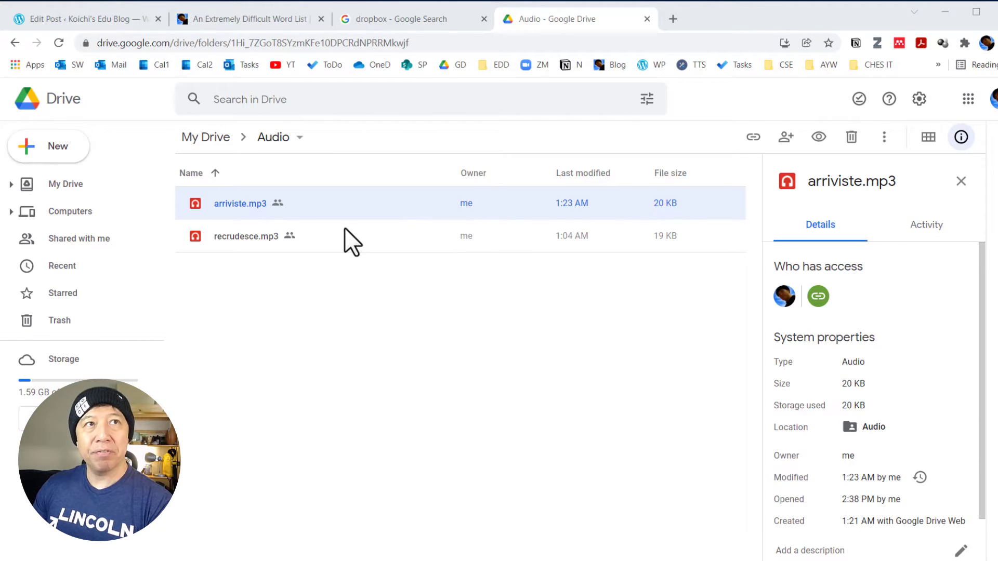
{"action": "mouse_move", "coordinate": [472, 334]}
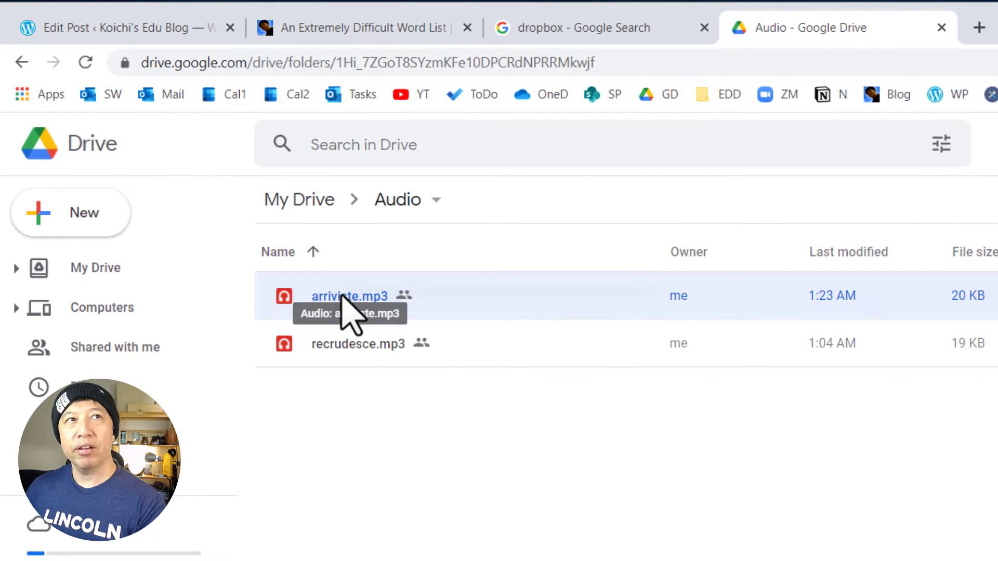
Step: Share arriviste.mp3 so anyone with the link is a Viewer and copy its link
{"action": "right_click", "coordinate": [350, 297]}
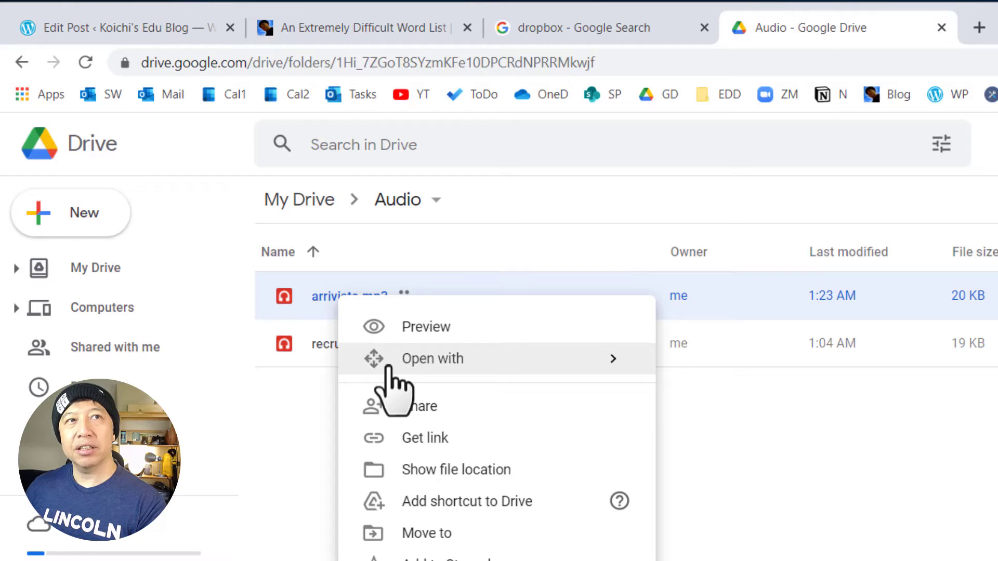
{"action": "mouse_move", "coordinate": [401, 452]}
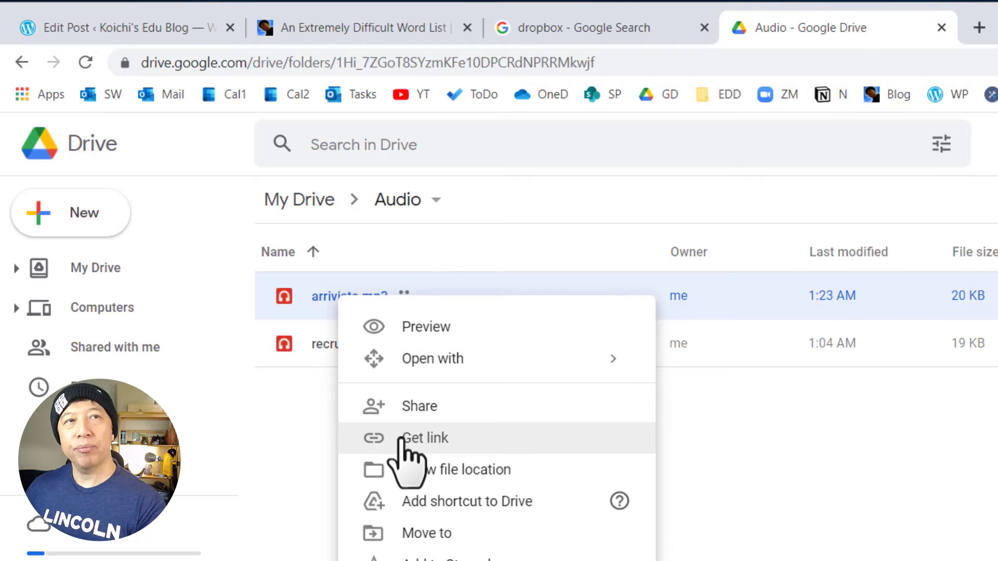
{"action": "left_click", "coordinate": [424, 437]}
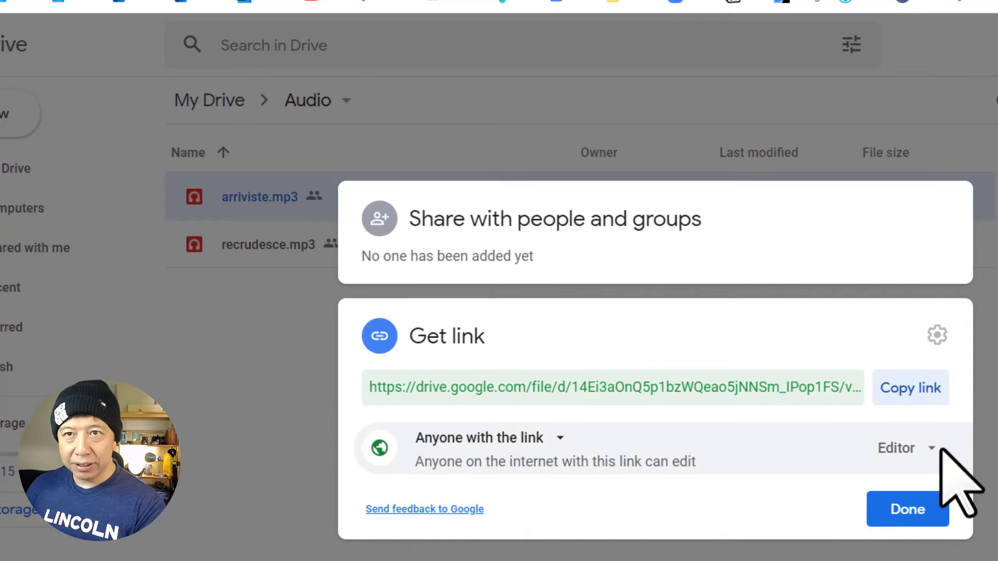
{"action": "left_click", "coordinate": [903, 451]}
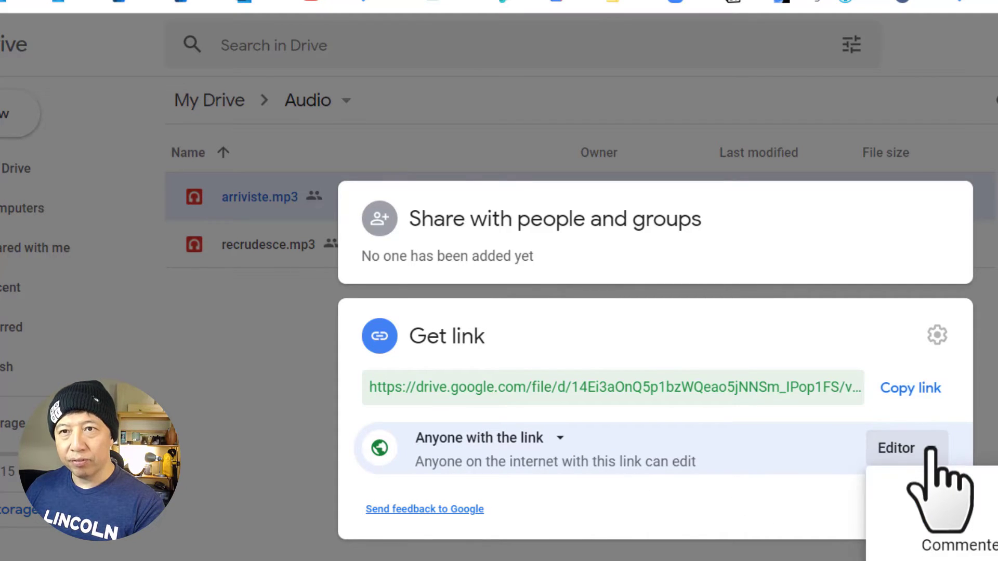
{"action": "left_click", "coordinate": [900, 449]}
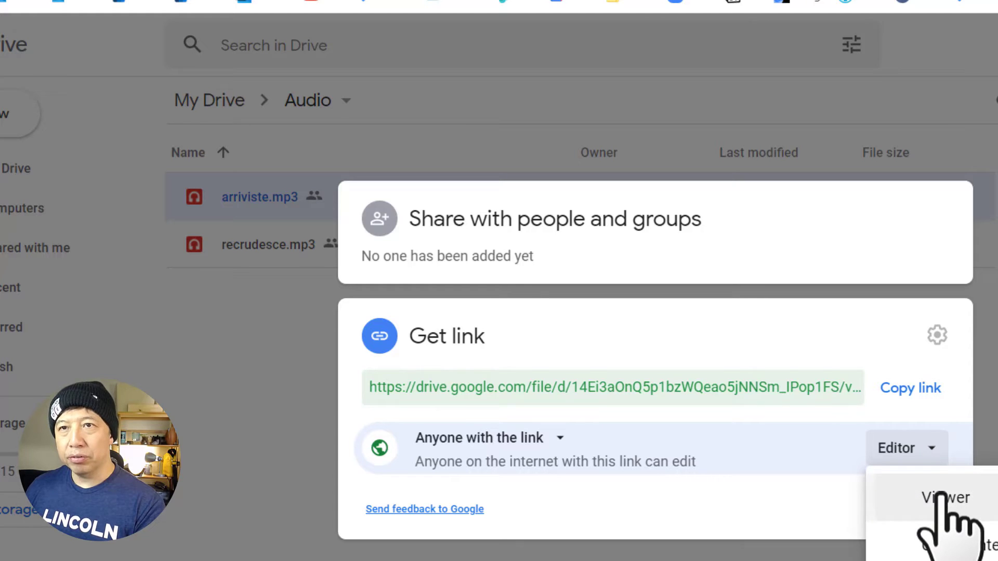
{"action": "left_click", "coordinate": [946, 499]}
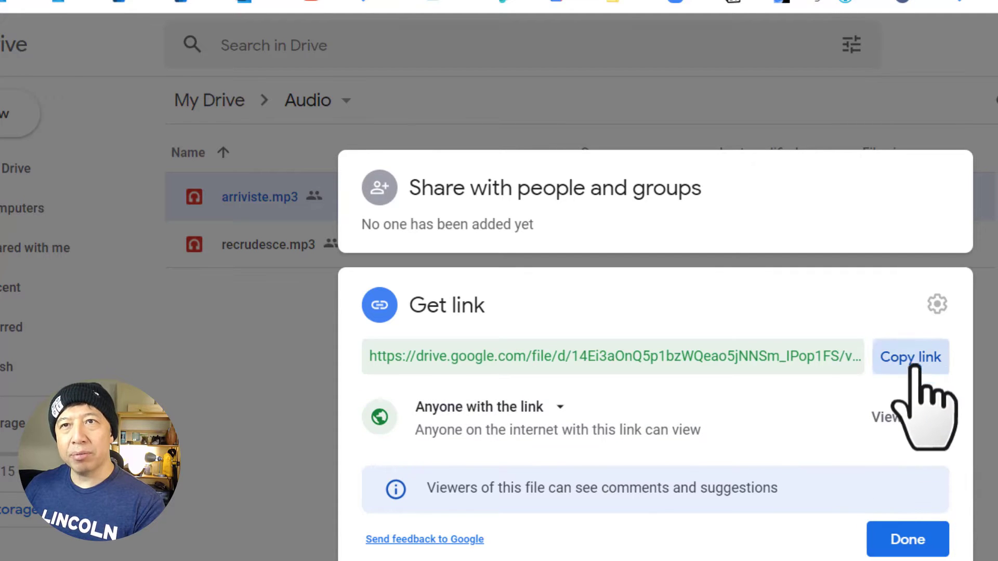
{"action": "left_click", "coordinate": [910, 357]}
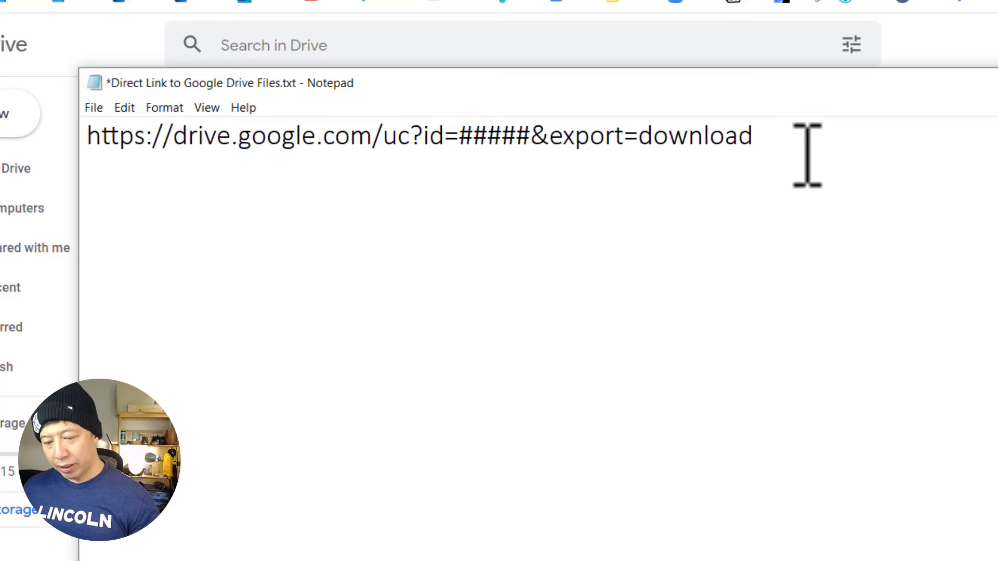
{"action": "mouse_move", "coordinate": [809, 156]}
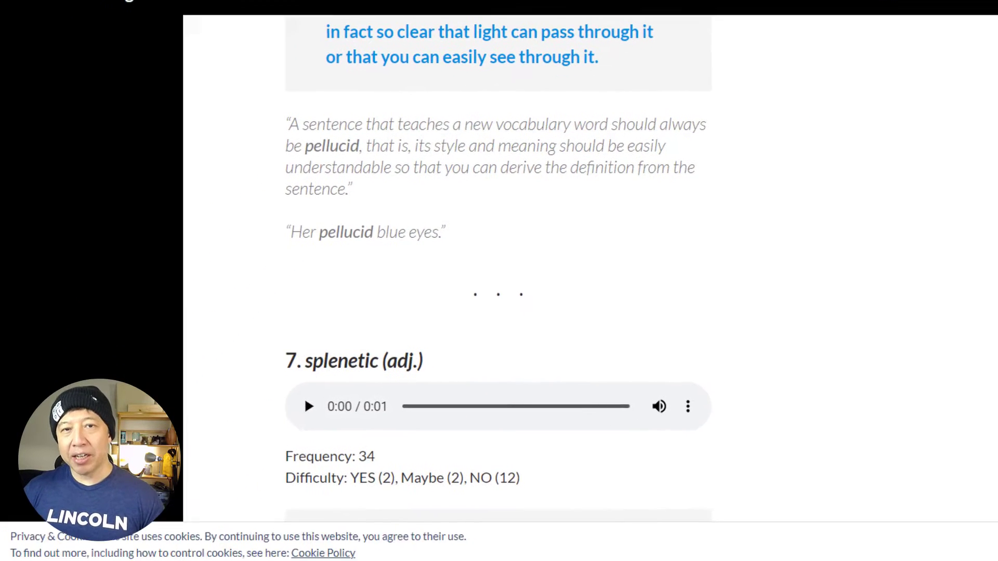
{"action": "scroll", "scroll_direction": "down", "scroll_amount": 3}
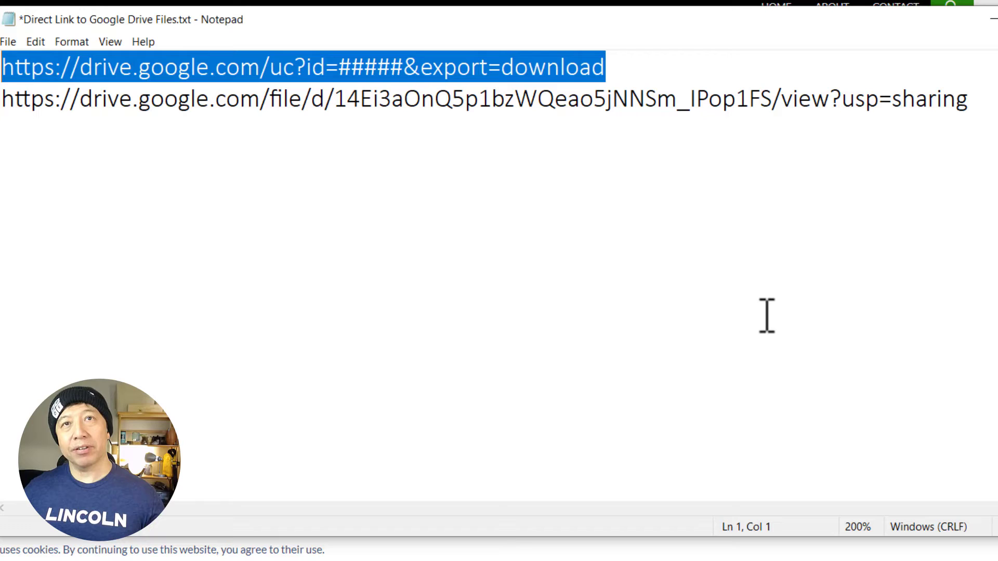
Step: Put file ID 14Ei3aOnQ5p1bzWQeao5jNNSm_IPop1FS into the uc?id= direct-download link
{"action": "left_click", "coordinate": [406, 70]}
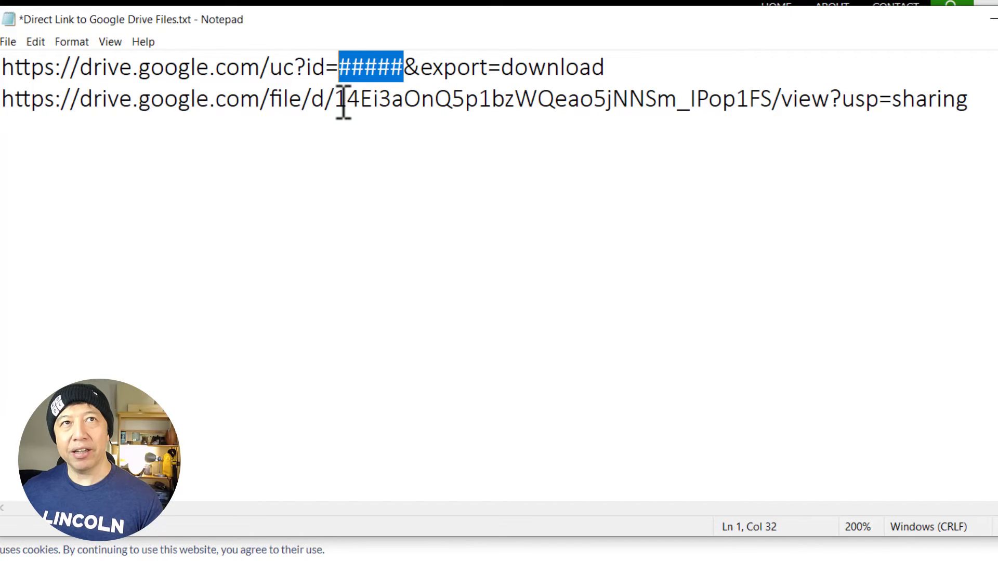
{"action": "left_click_drag", "start_coordinate": [336, 99], "coordinate": [695, 98]}
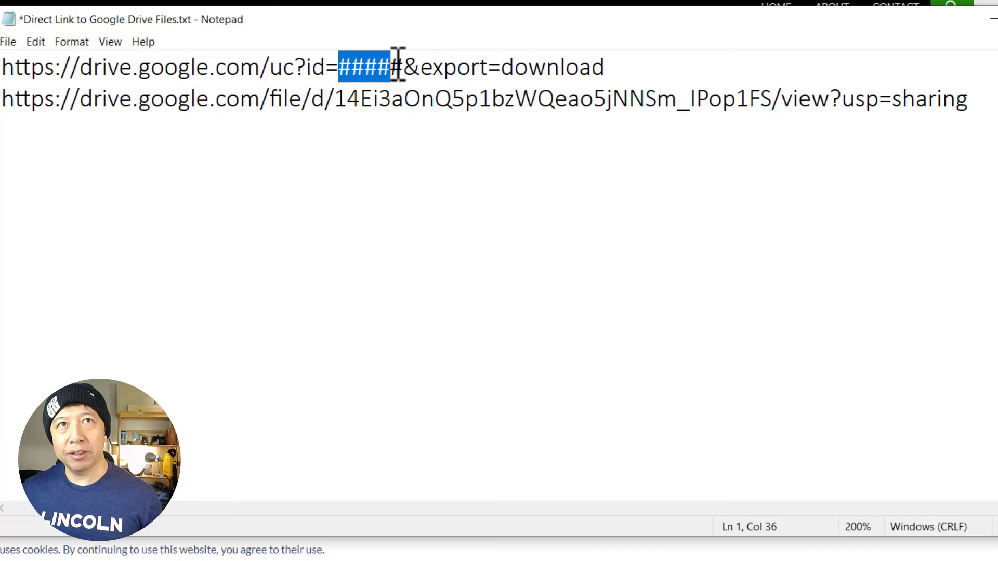
{"action": "type", "text": "14Ei3aOnQ5p1bzWQeao5jNNSm_IPop1FS"}
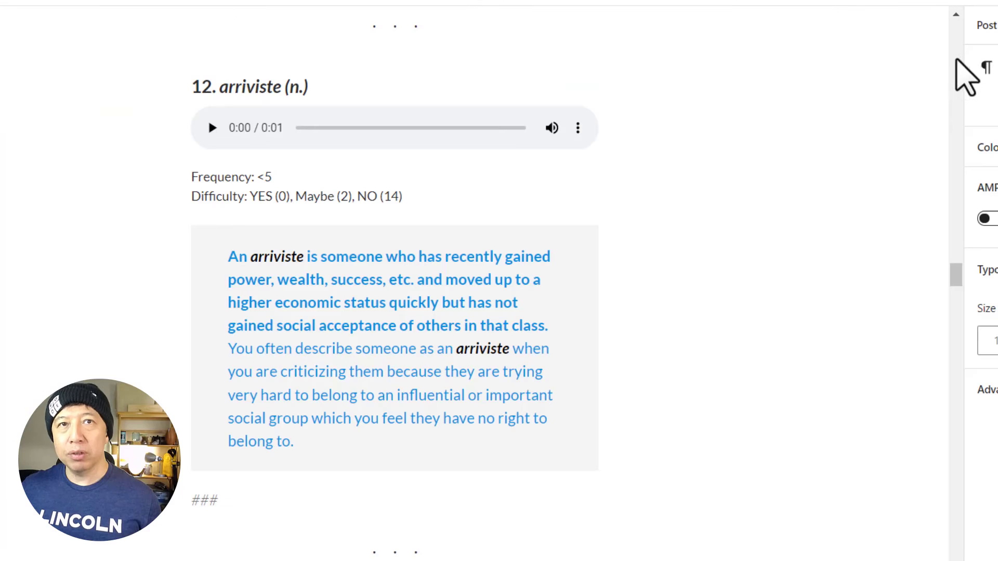
{"action": "mouse_move", "coordinate": [409, 167]}
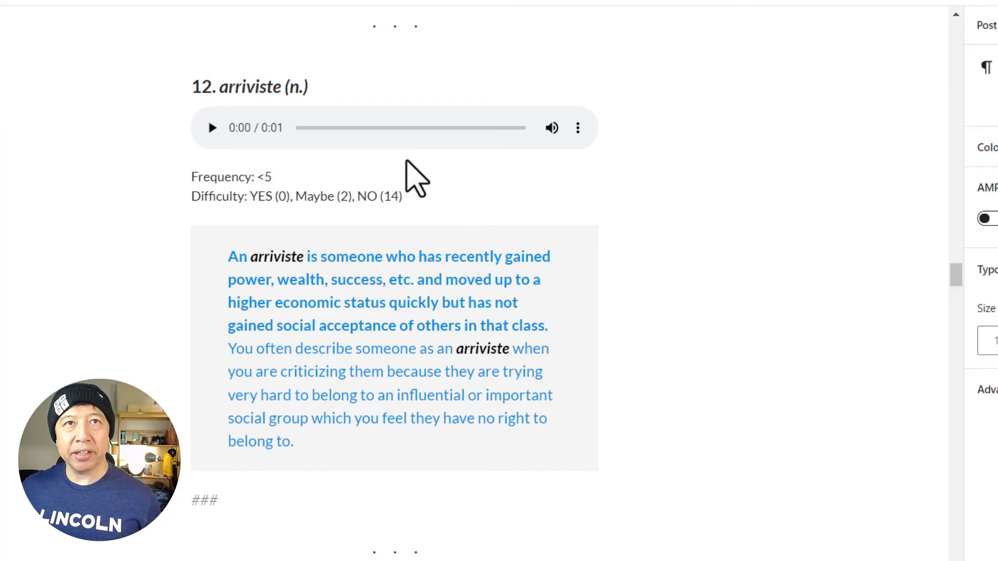
Step: Insert a second Audio block fed from the modified drive.google.com direct-download URL
{"action": "left_click", "coordinate": [393, 160]}
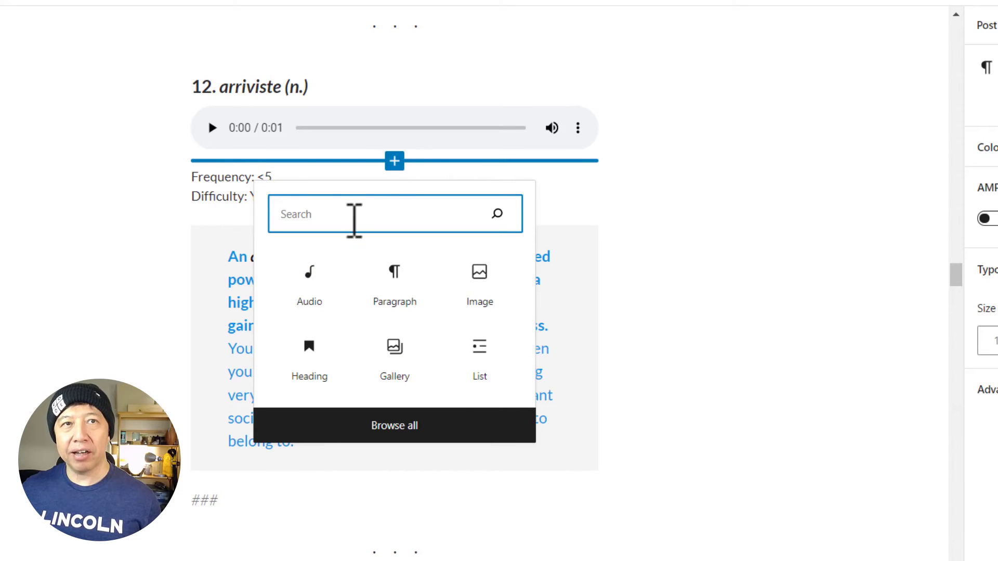
{"action": "mouse_move", "coordinate": [305, 293]}
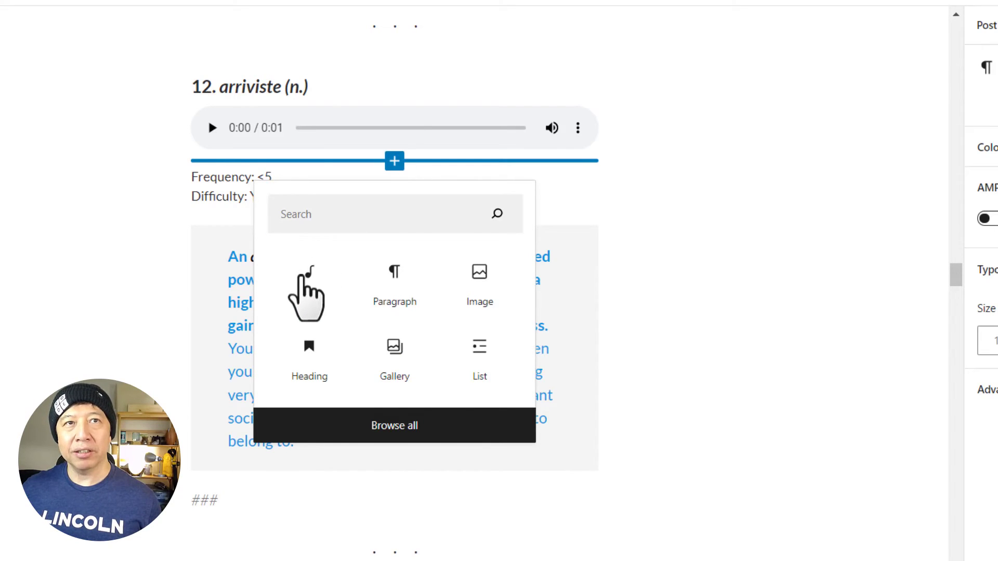
{"action": "left_click", "coordinate": [310, 277]}
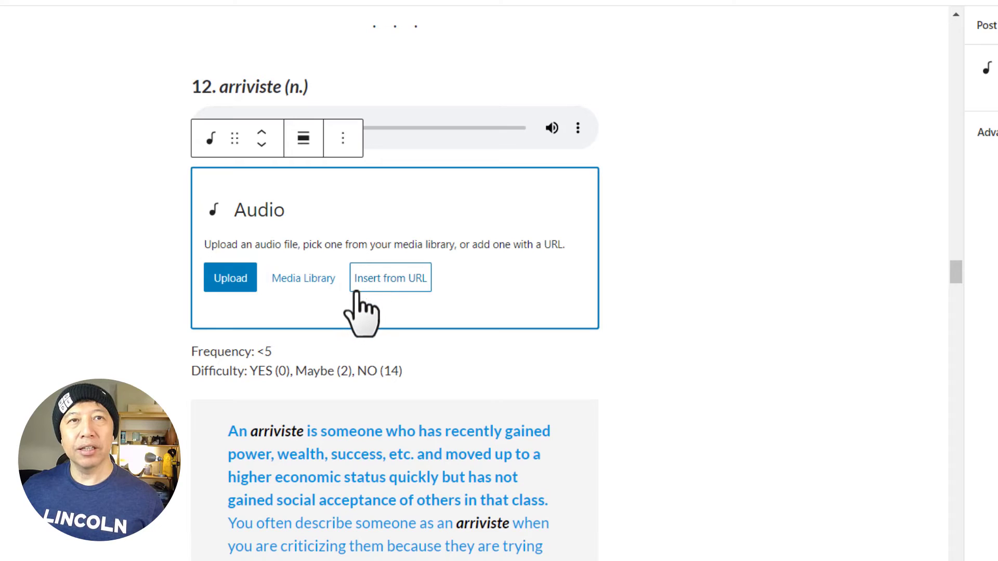
{"action": "left_click", "coordinate": [391, 277]}
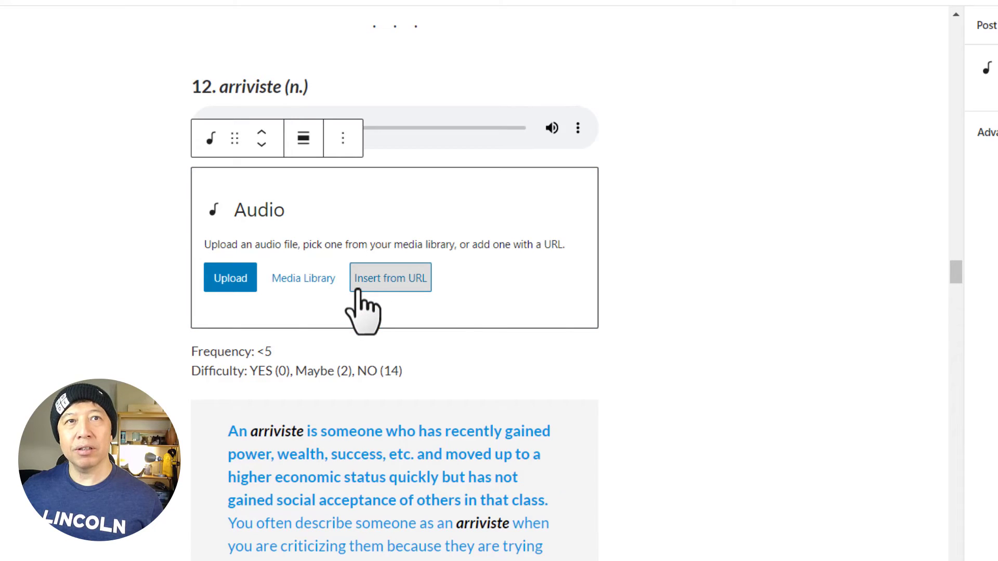
{"action": "left_click", "coordinate": [390, 278]}
{"action": "type", "text": "https://drive.google.com/"}
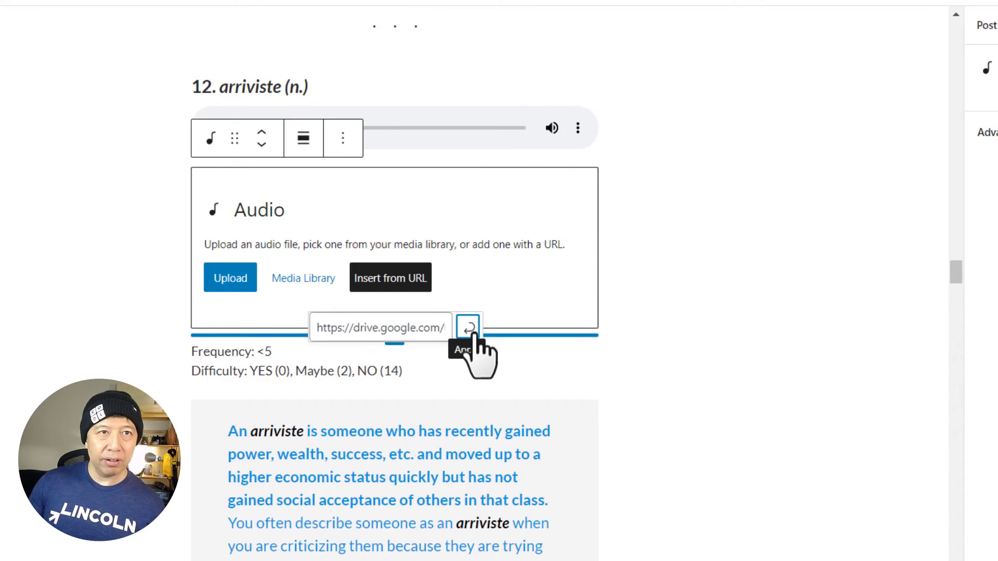
{"action": "left_click", "coordinate": [470, 326]}
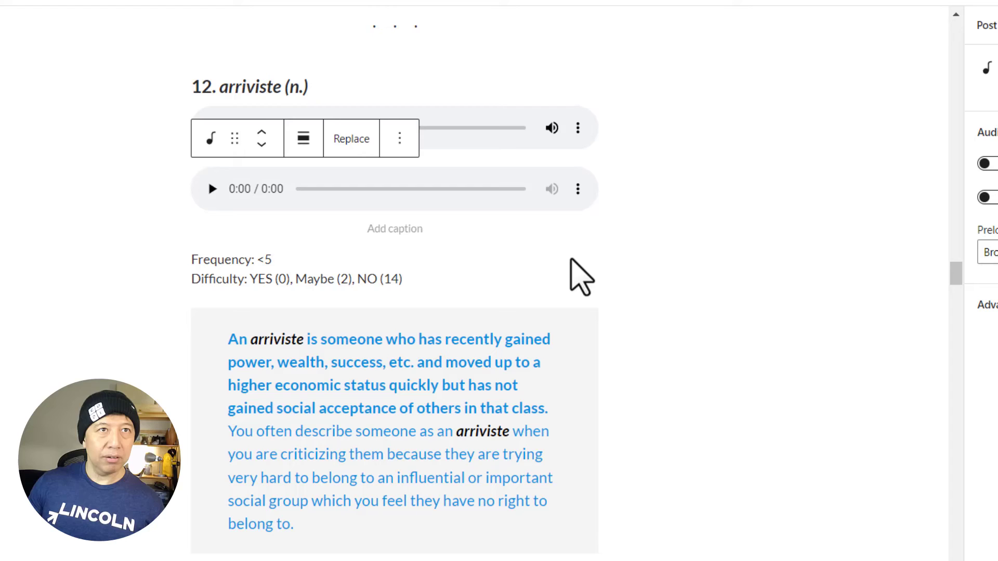
Step: Play the new Drive audio player to confirm the one-second clip works
{"action": "left_click", "coordinate": [212, 188]}
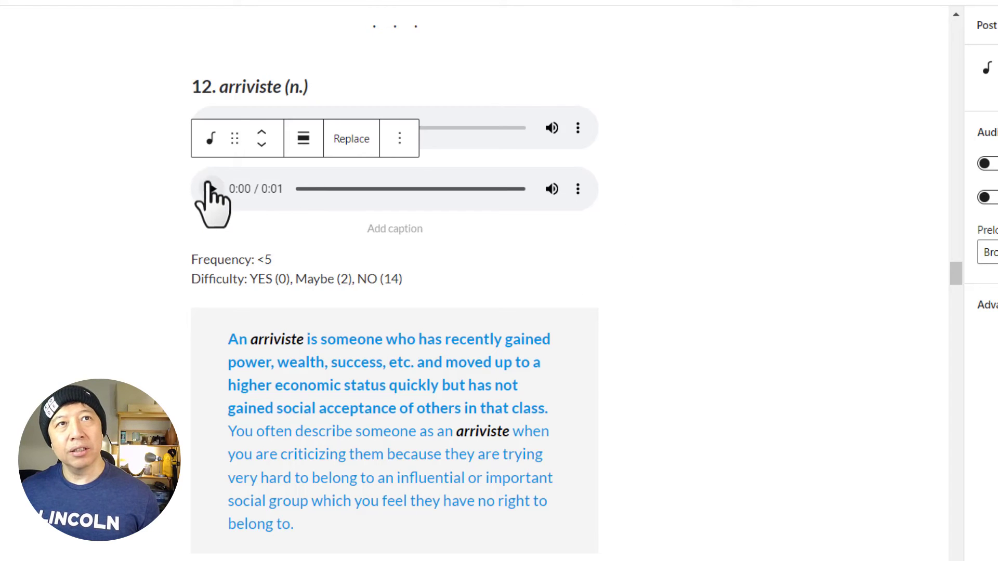
{"action": "left_click", "coordinate": [211, 189]}
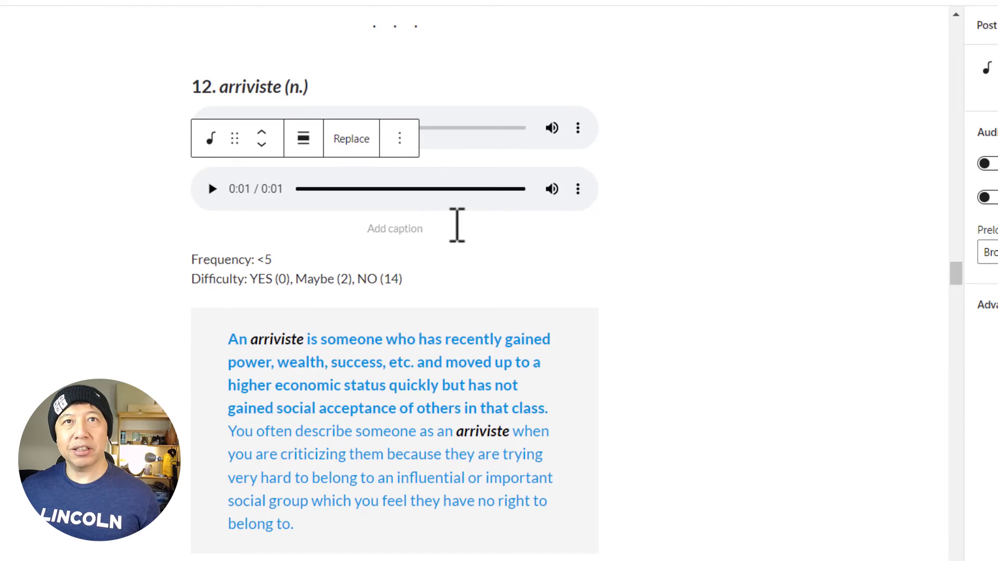
{"action": "left_click", "coordinate": [395, 227]}
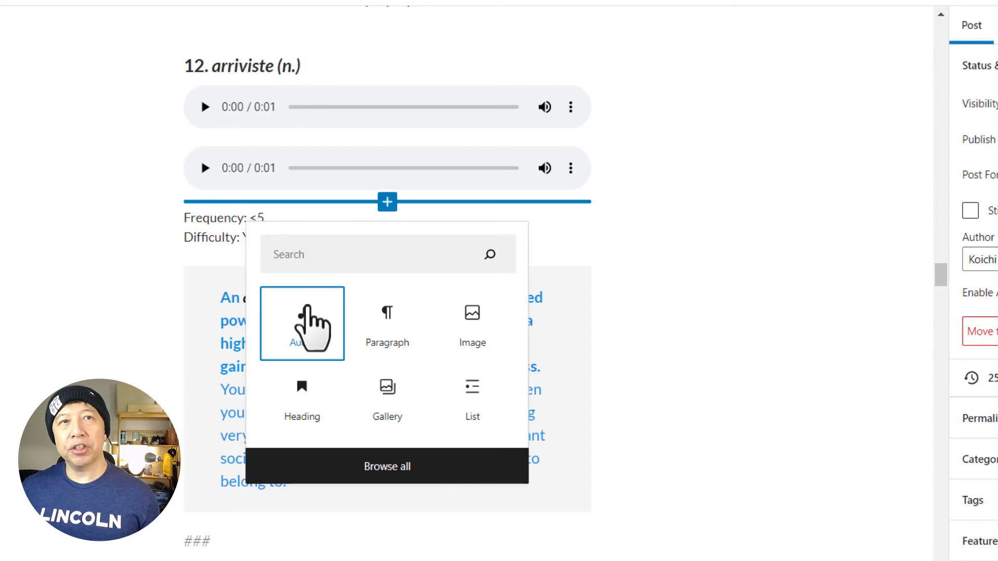
Step: Insert a third Audio block from the default view?usp=sharing link and compare playback with the working one
{"action": "left_click", "coordinate": [301, 324]}
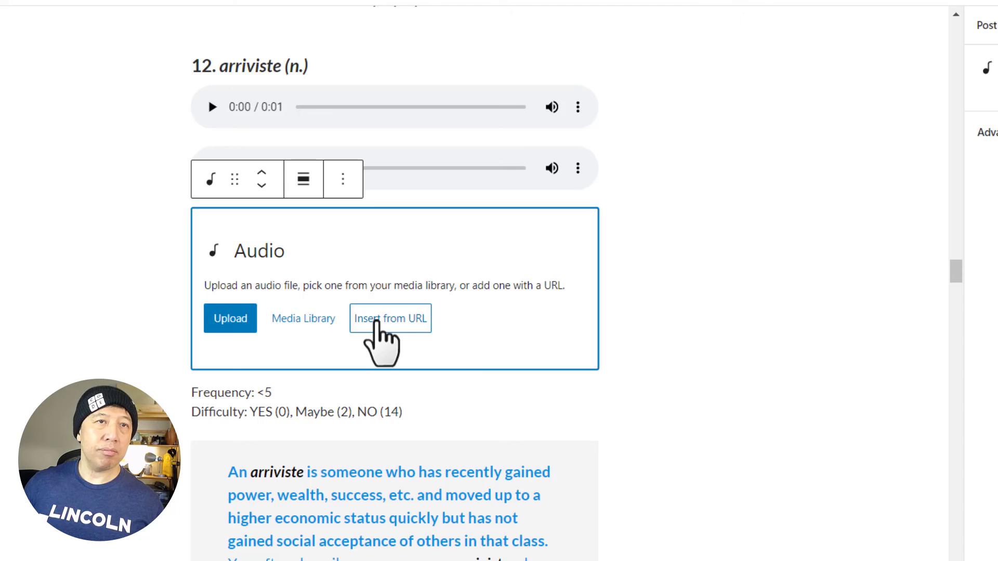
{"action": "left_click", "coordinate": [391, 319]}
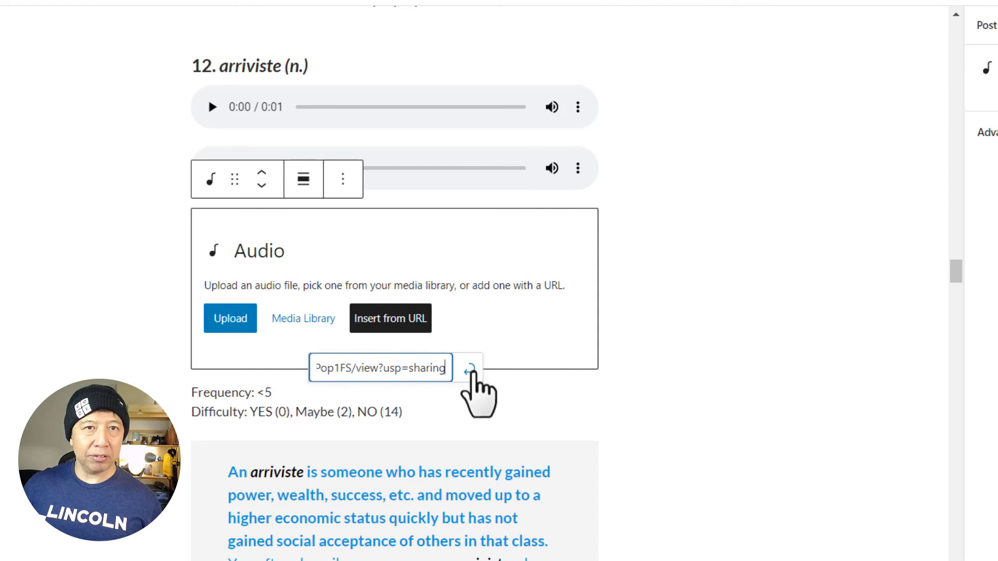
{"action": "left_click", "coordinate": [468, 368]}
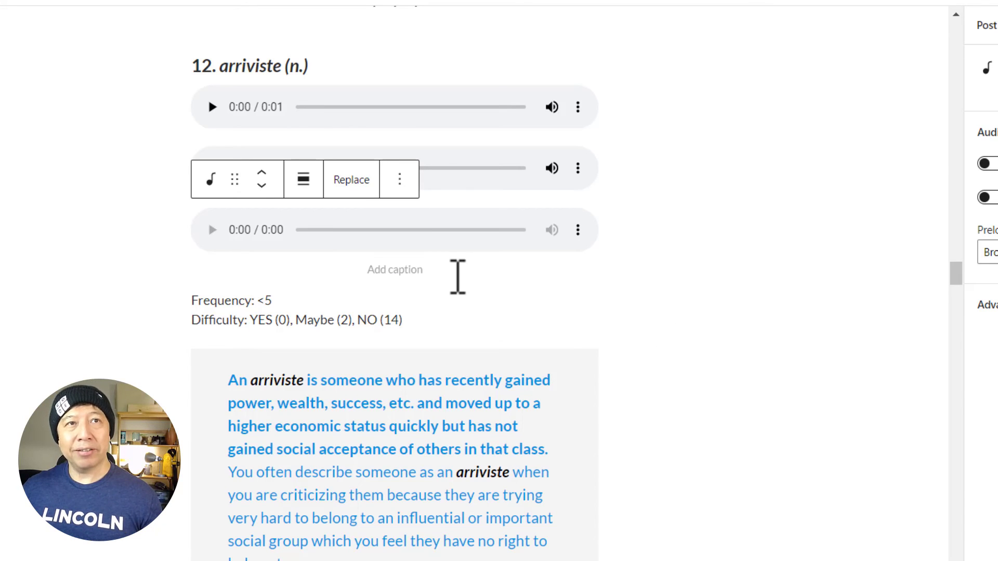
{"action": "mouse_move", "coordinate": [204, 255]}
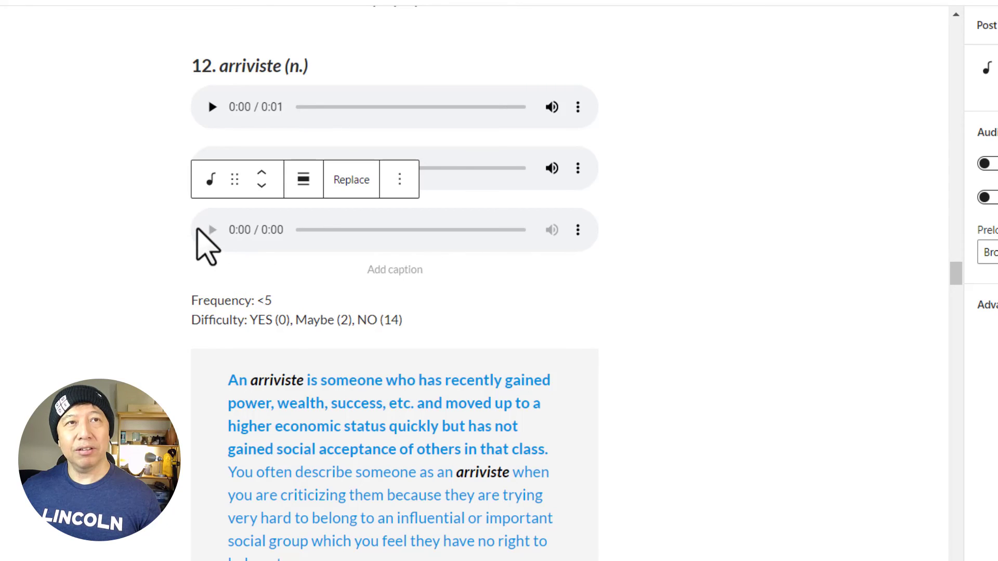
{"action": "mouse_move", "coordinate": [578, 228]}
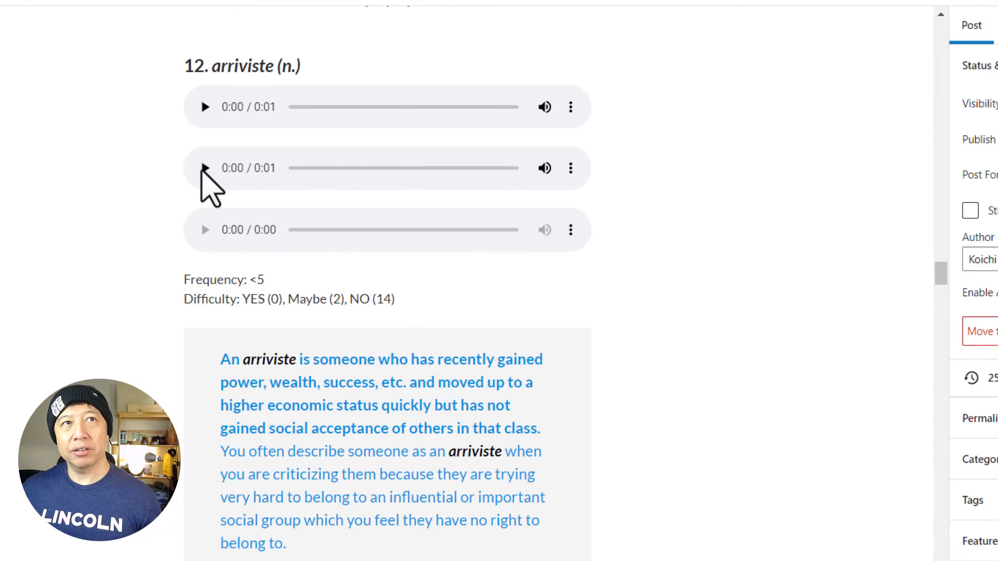
{"action": "left_click", "coordinate": [206, 168]}
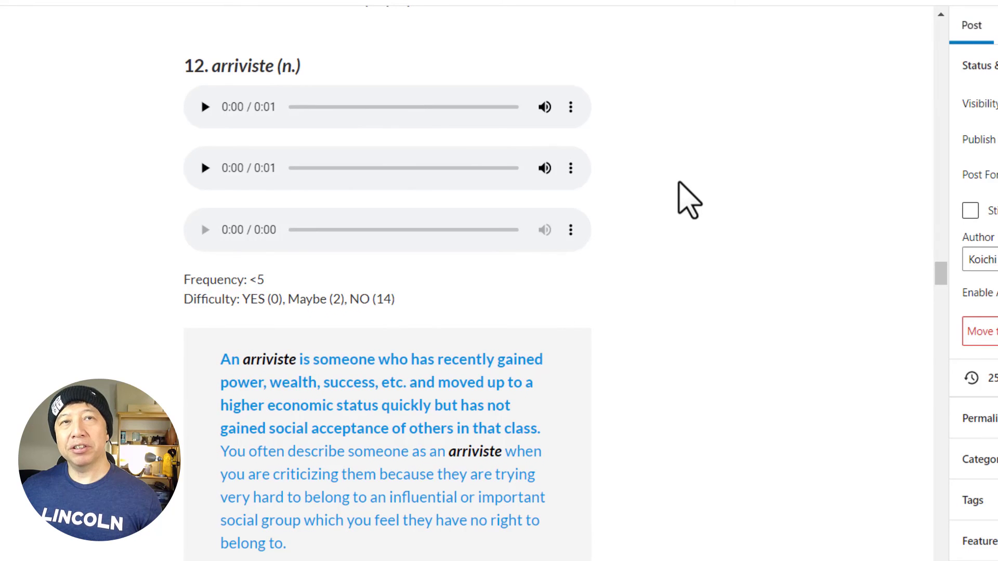
{"action": "mouse_move", "coordinate": [671, 212]}
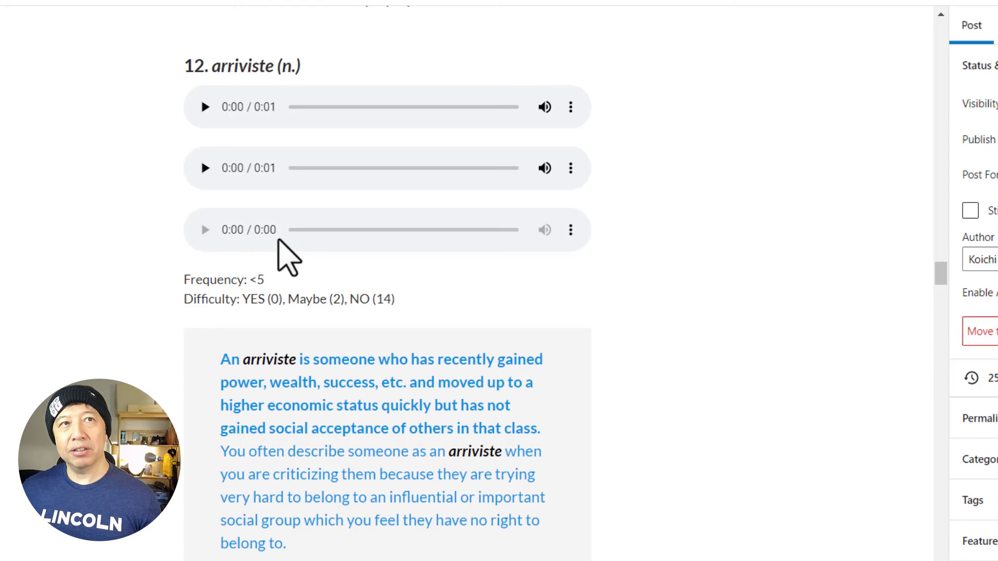
{"action": "mouse_move", "coordinate": [183, 233]}
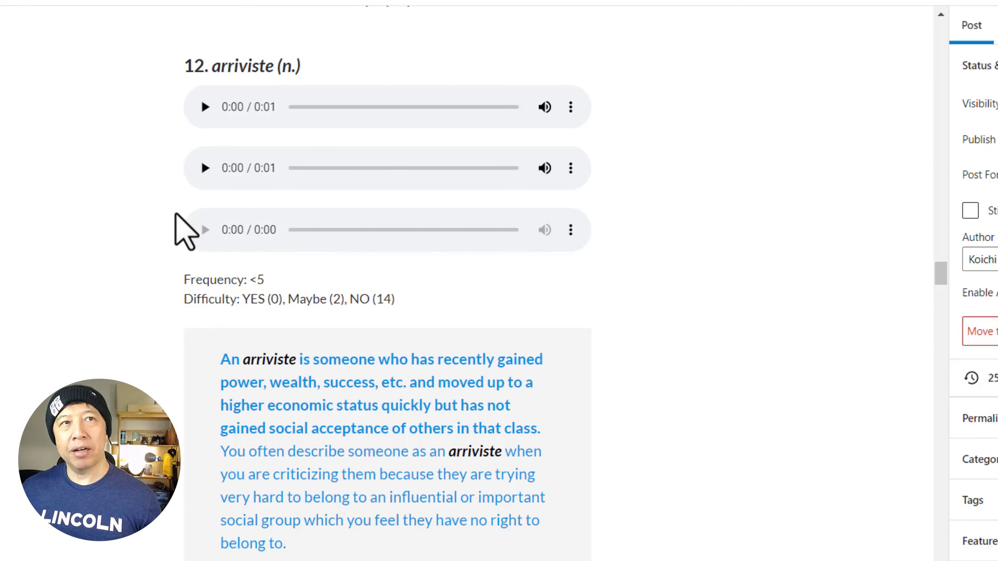